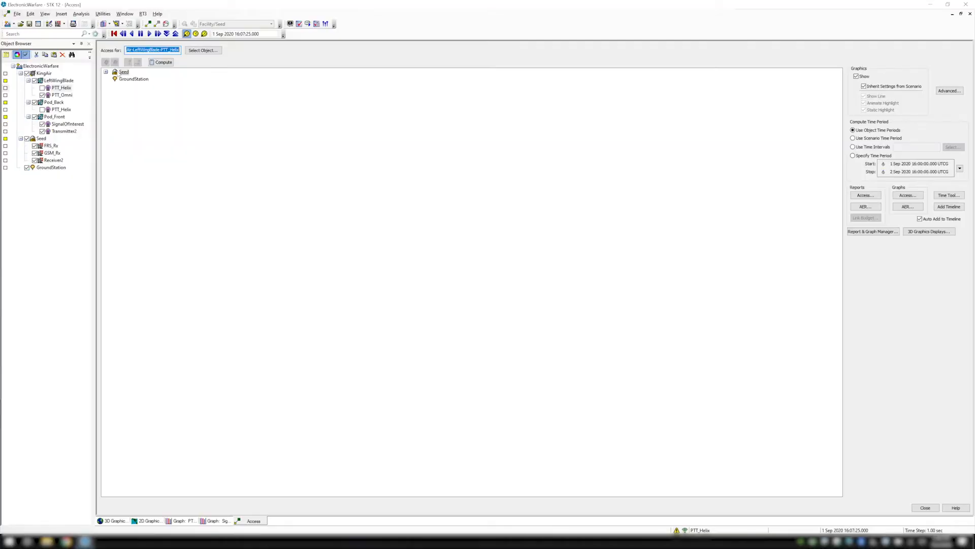
Step: Select Seed as the access target for the LeftWingBlade FTT_Helix transmitter
click(124, 71)
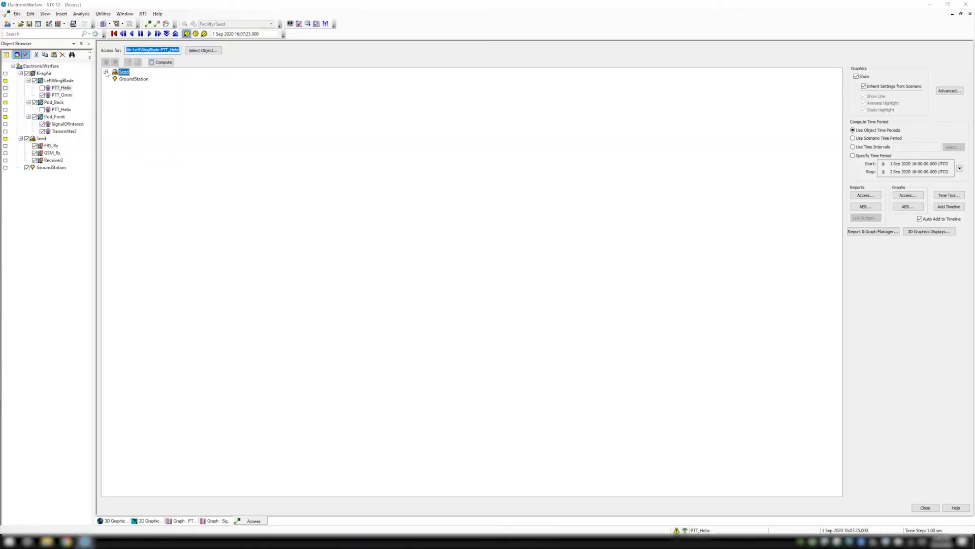